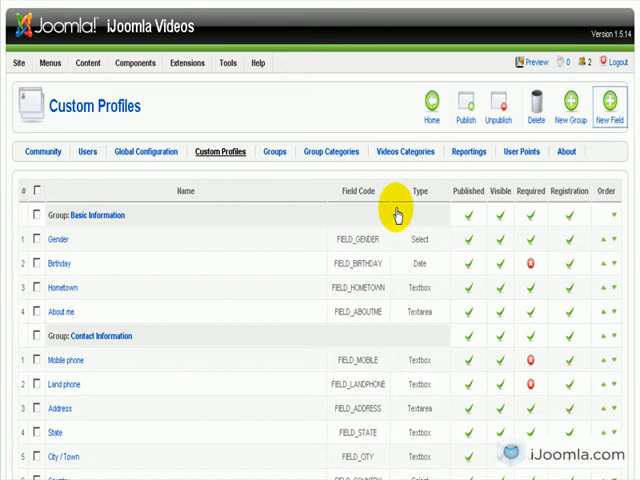
Start a new custom profile field from the JomSocial Custom Profiles list
{"action": "left_click", "coordinate": [606, 107]}
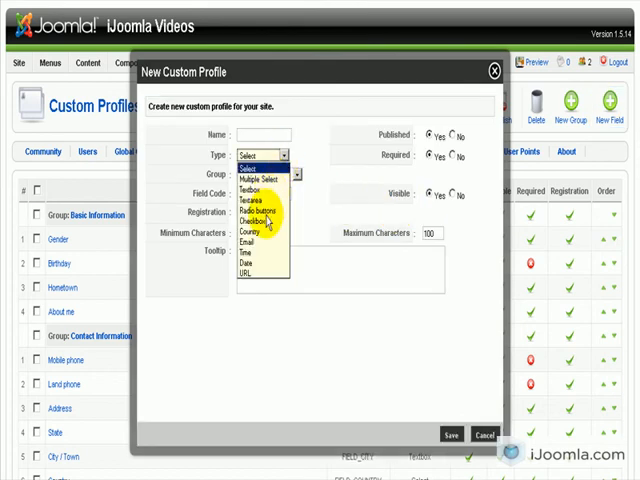
Make the new profile field a Checkbox type and begin entering its name
{"action": "left_click", "coordinate": [254, 222]}
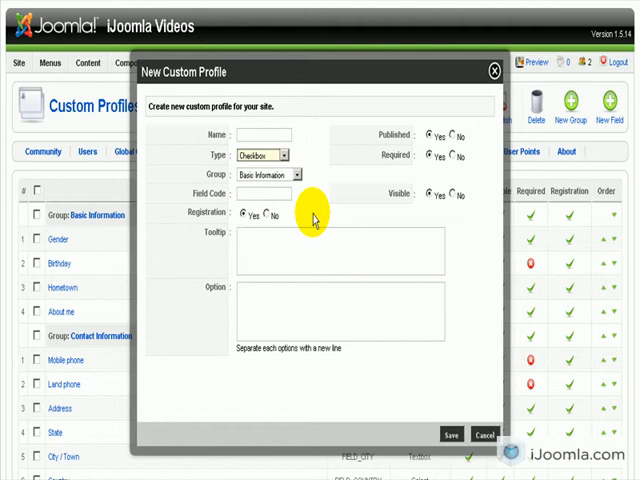
{"action": "mouse_move", "coordinate": [315, 215]}
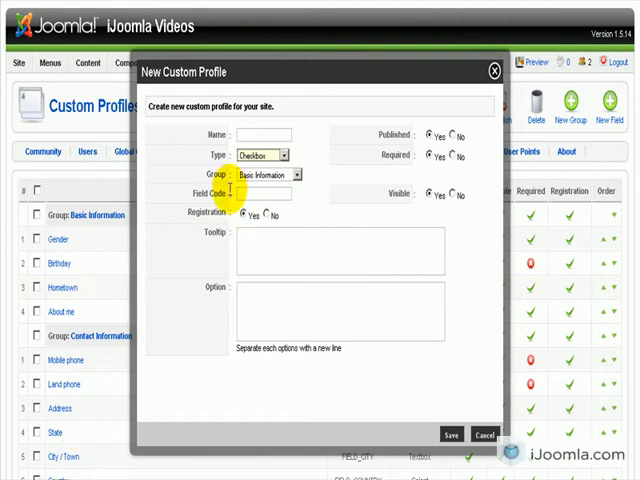
{"action": "left_click", "coordinate": [275, 173]}
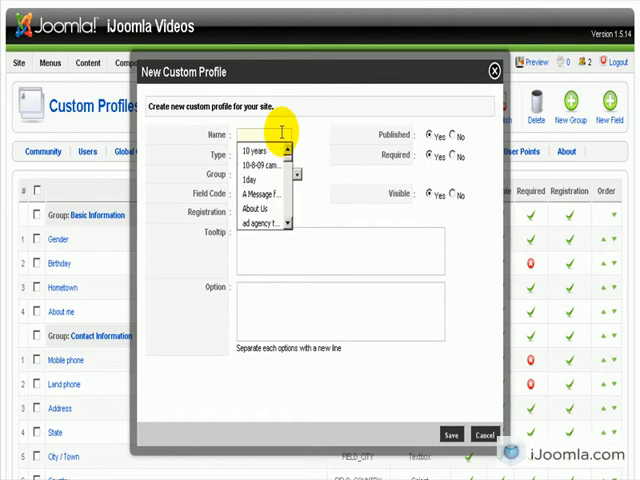
Name it 'Favorite type of food': About Me group, code 'food', no registration, food tooltip
{"action": "type", "text": "Favor"}
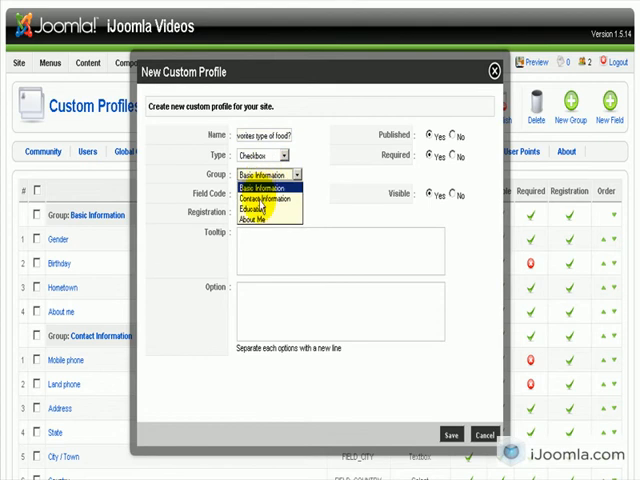
{"action": "left_click", "coordinate": [260, 218]}
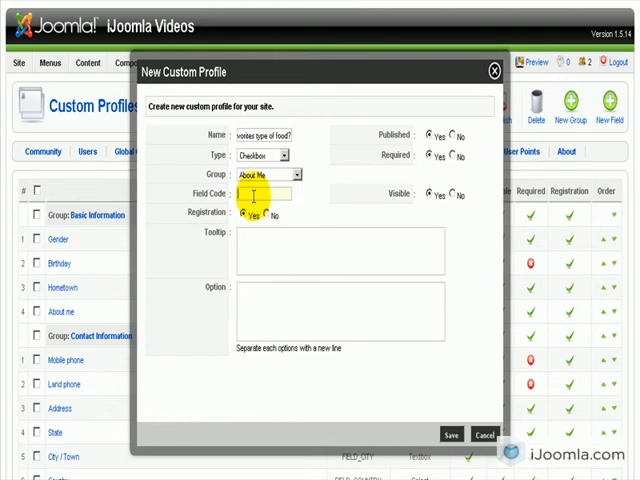
{"action": "type", "text": "food"}
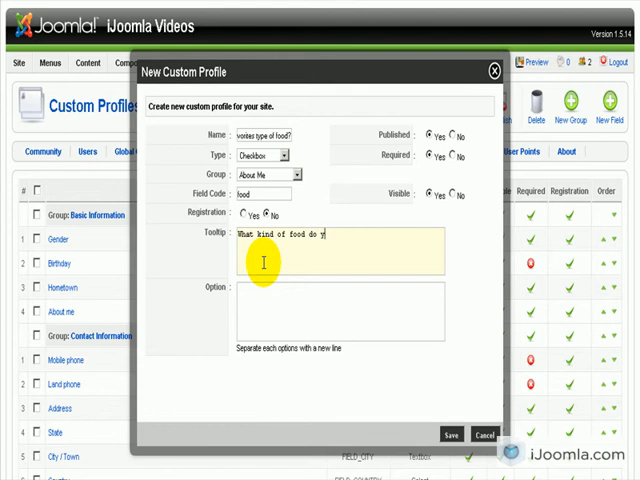
{"action": "type", "text": "ou like?"}
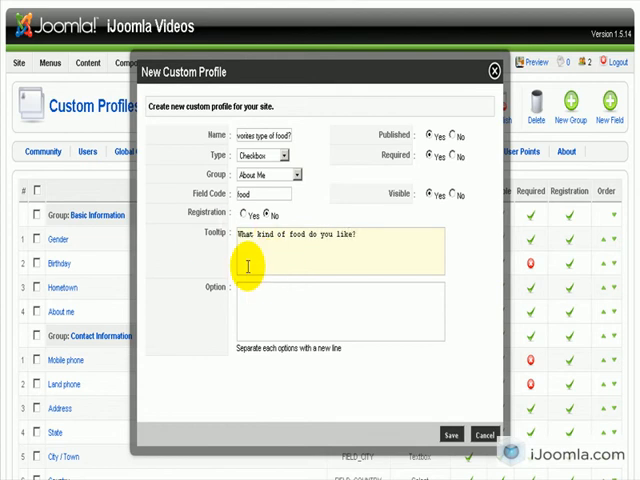
{"action": "mouse_move", "coordinate": [281, 335]}
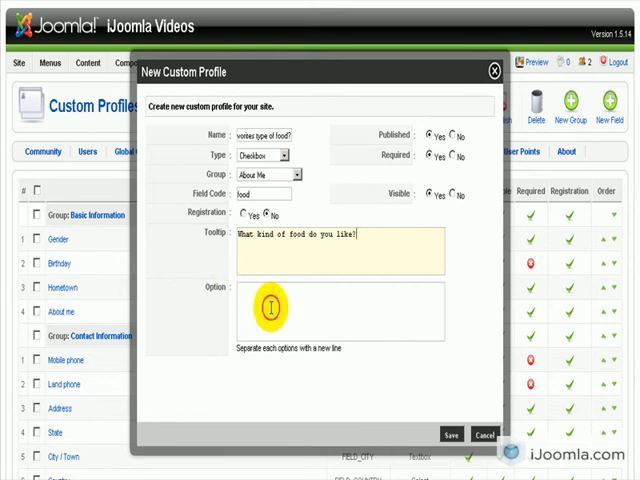
Add the options Italina, Greek, Sushi and Mexican, with Required set to No
{"action": "type", "text": "Italina"}
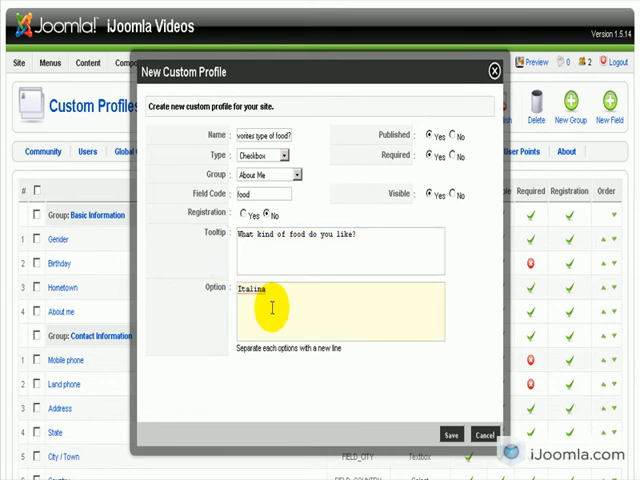
{"action": "type", "text": "Greek"}
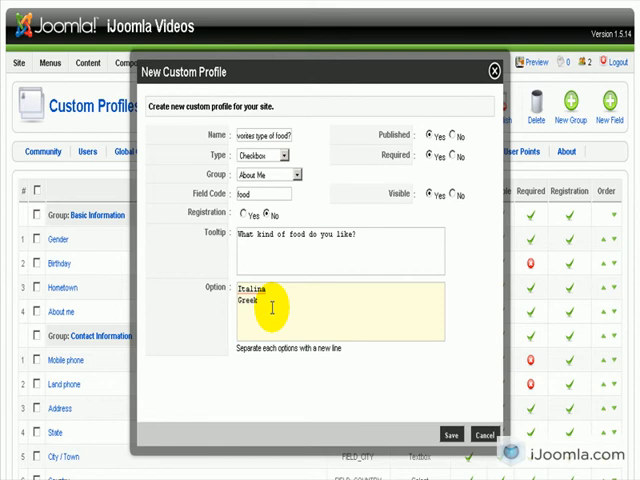
{"action": "type", "text": "Sushi"}
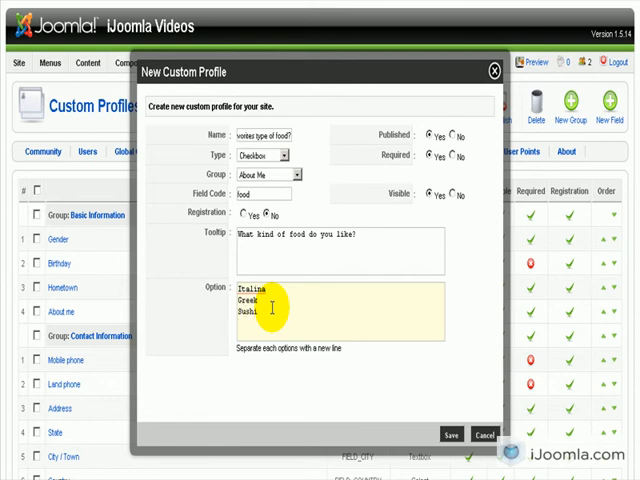
{"action": "type", "text": "Mexican"}
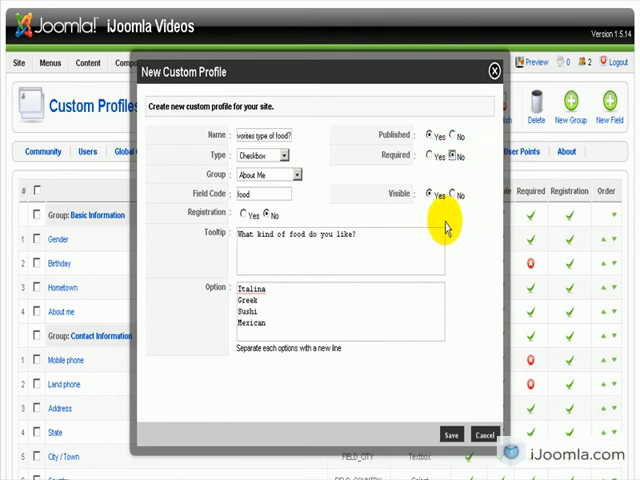
{"action": "mouse_move", "coordinate": [416, 198]}
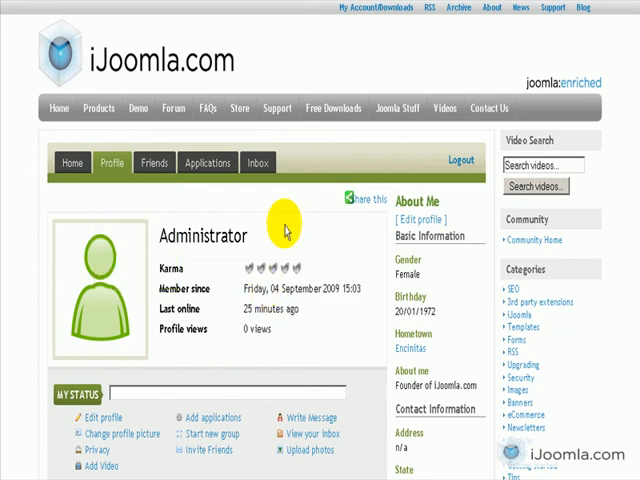
{"action": "mouse_move", "coordinate": [272, 228]}
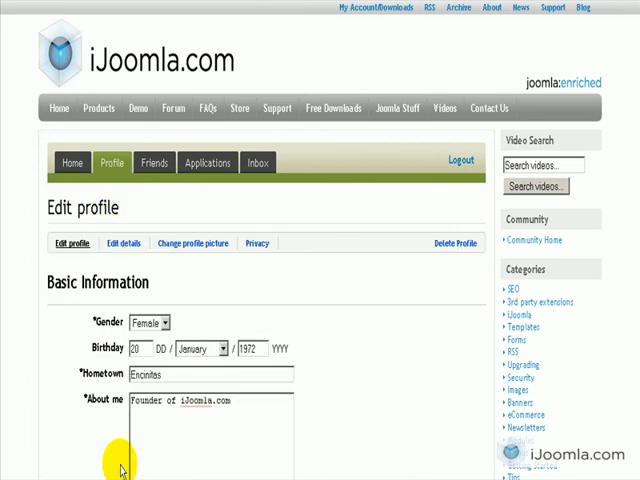
In the front-end profile editor, tick Sushi and Mexican as favorite food and save
{"action": "scroll", "scroll_direction": "down", "scroll_amount": 3}
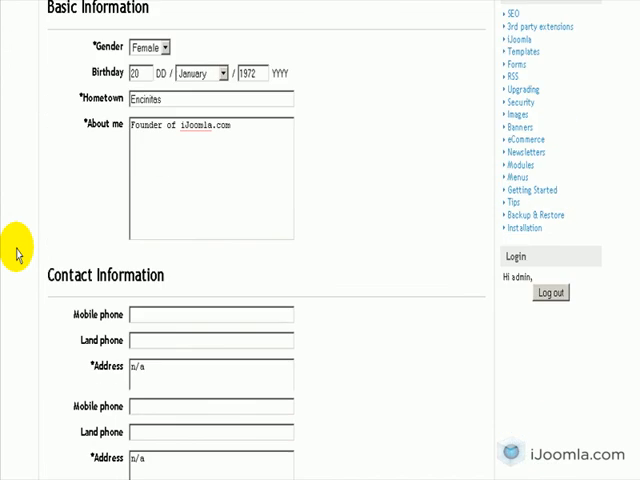
{"action": "scroll", "scroll_direction": "down", "scroll_amount": 3}
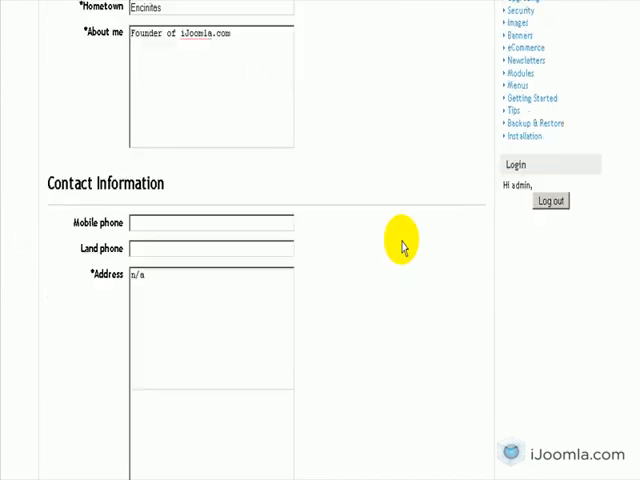
{"action": "scroll", "scroll_direction": "down", "scroll_amount": 3}
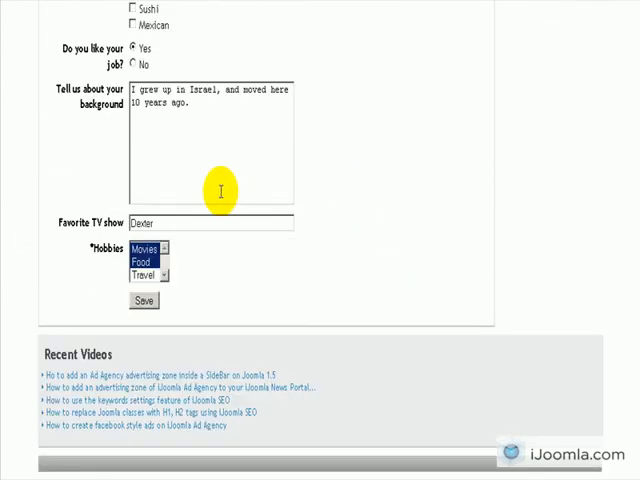
{"action": "scroll", "scroll_direction": "up", "scroll_amount": 3}
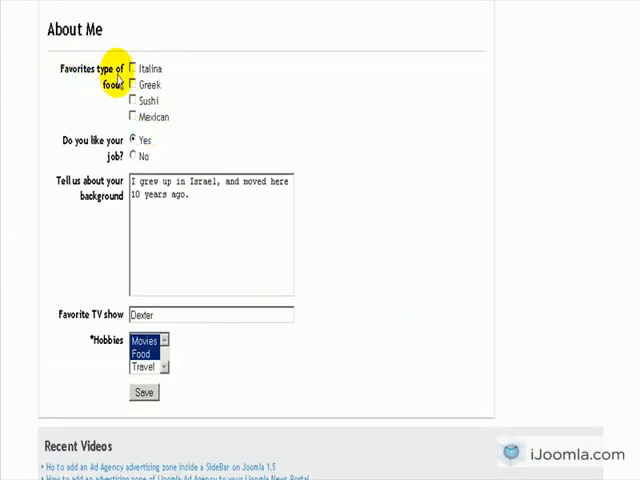
{"action": "left_click", "coordinate": [132, 100]}
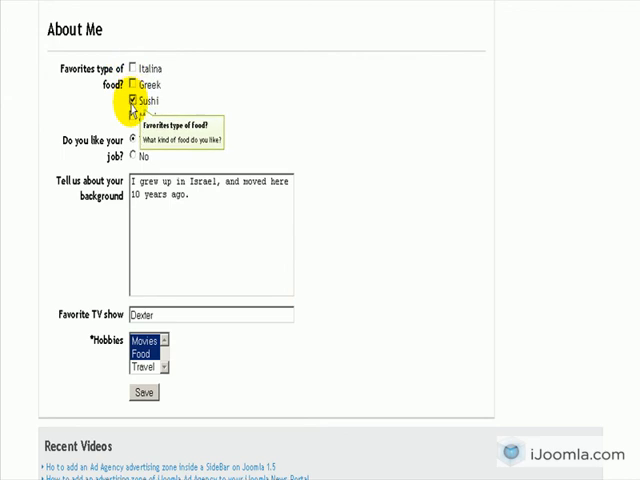
{"action": "left_click", "coordinate": [132, 116]}
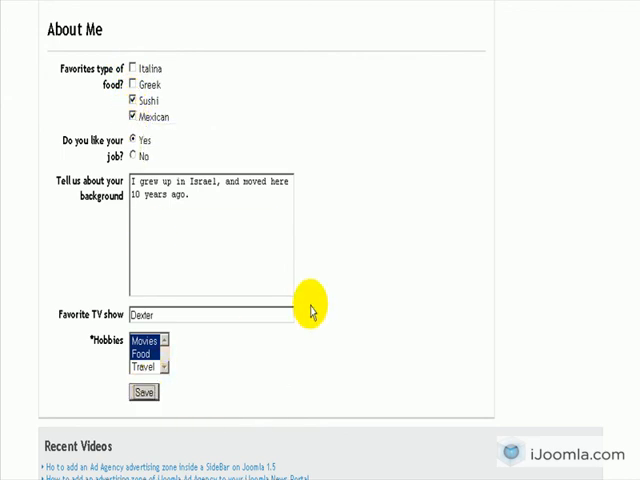
{"action": "mouse_move", "coordinate": [268, 208]}
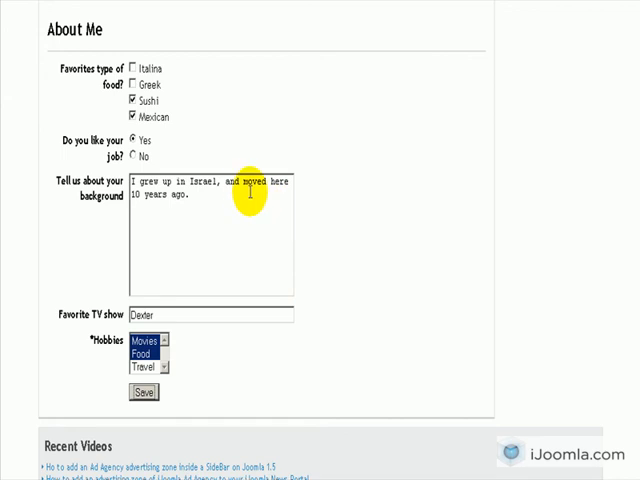
{"action": "left_click", "coordinate": [146, 393]}
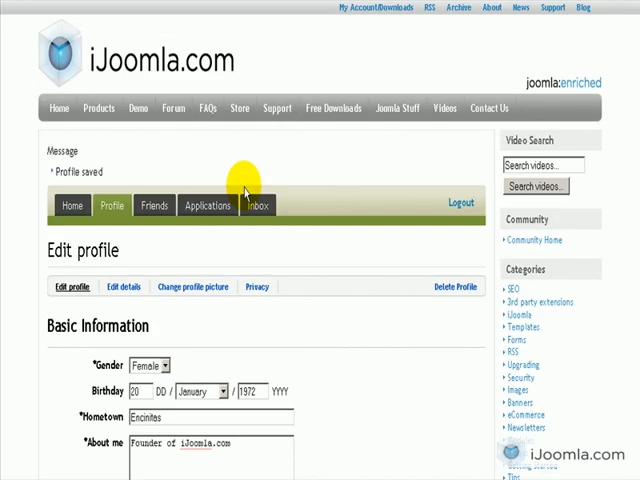
View the profile and confirm About Me lists Sushi and Mexican as favorite food
{"action": "left_click", "coordinate": [112, 205]}
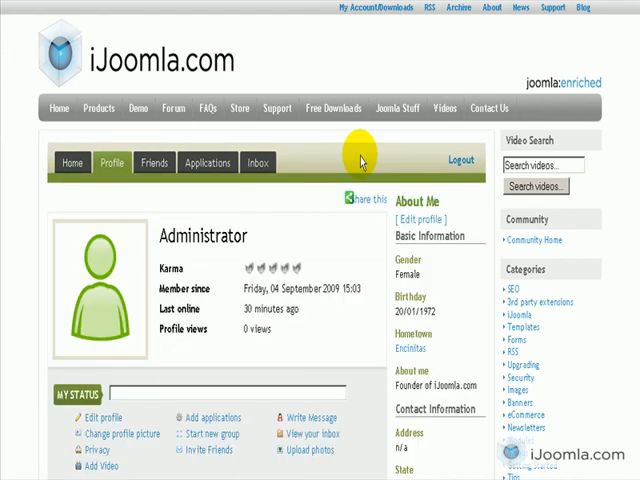
{"action": "scroll", "scroll_direction": "down", "scroll_amount": 3}
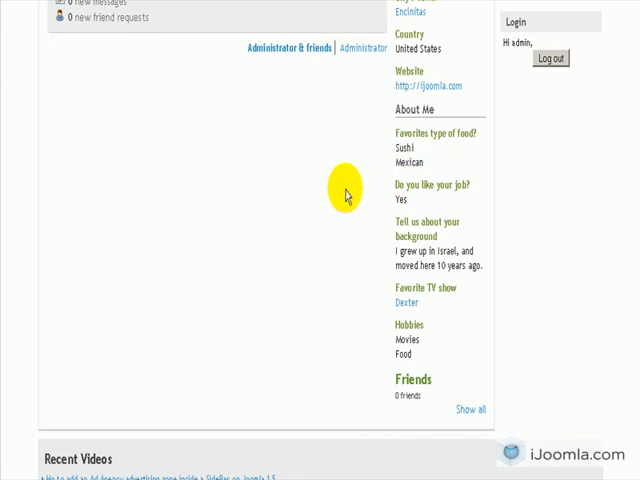
{"action": "scroll", "scroll_direction": "up", "scroll_amount": 3}
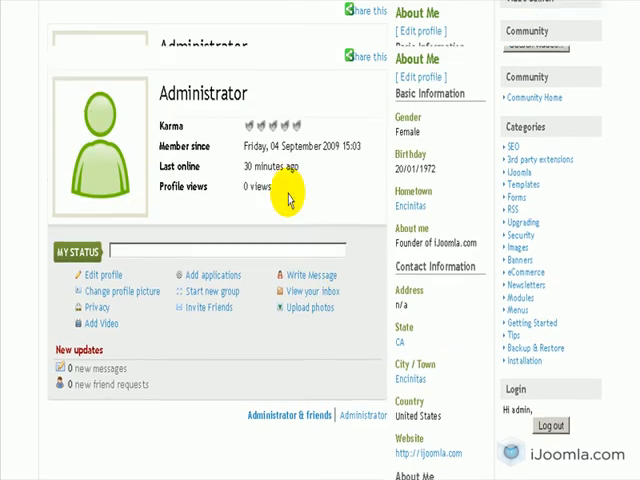
{"action": "scroll", "scroll_direction": "up", "scroll_amount": 3}
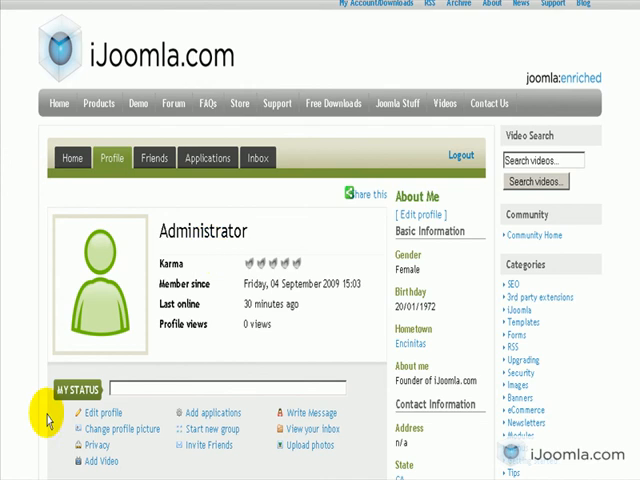